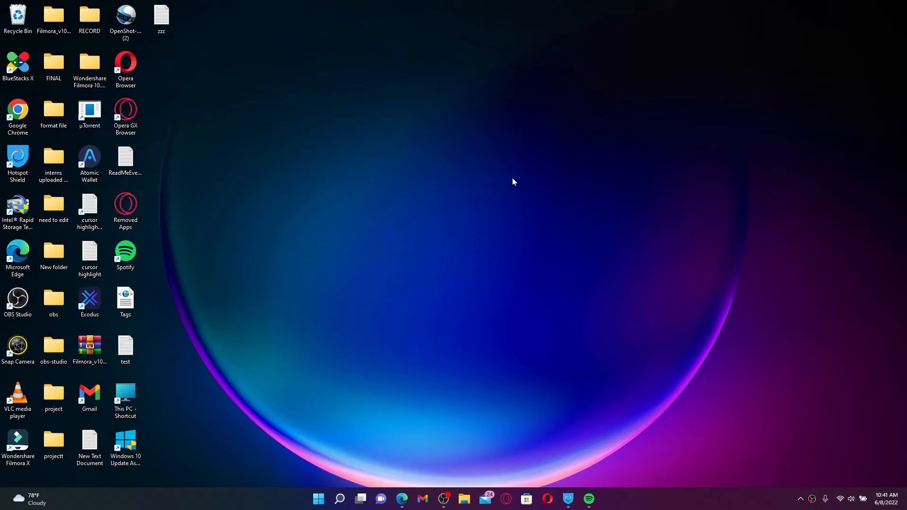
{"action": "mouse_move", "coordinate": [465, 241]}
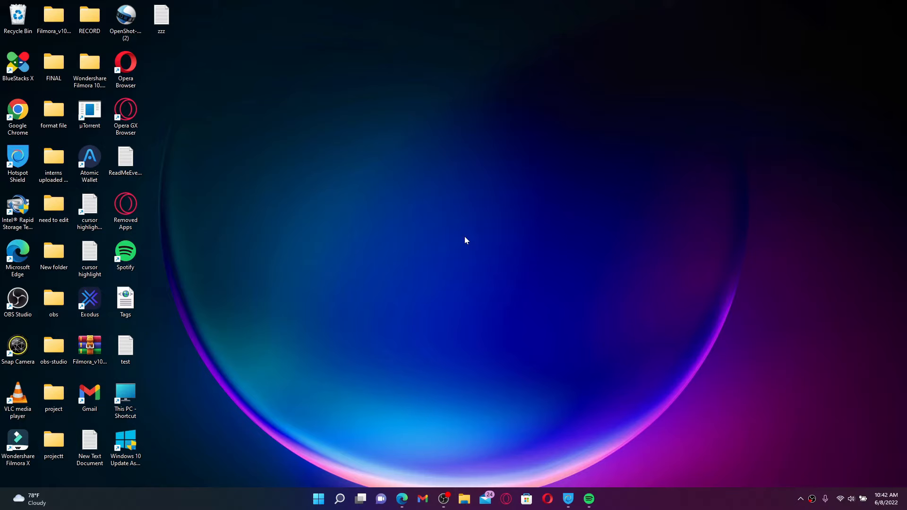
{"action": "mouse_move", "coordinate": [409, 417]}
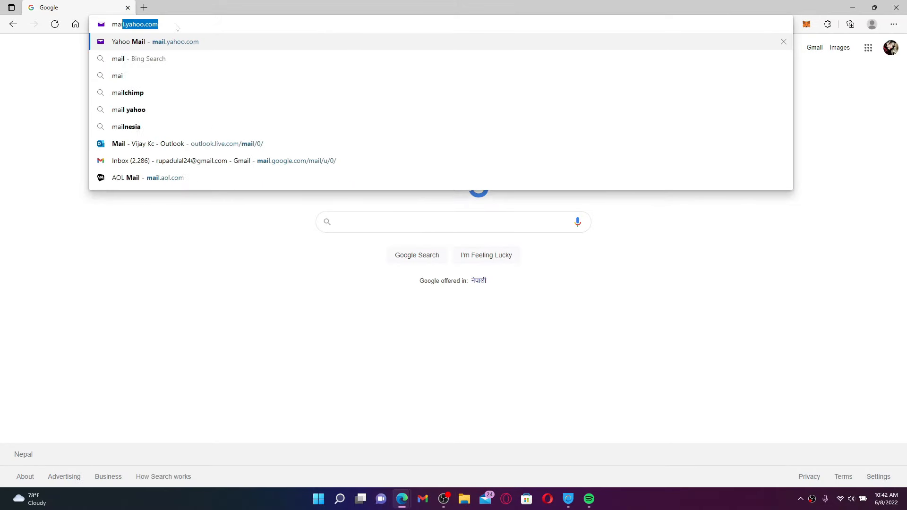
Go to Yahoo Mail from the address bar suggestion.
{"action": "left_click", "coordinate": [154, 42]}
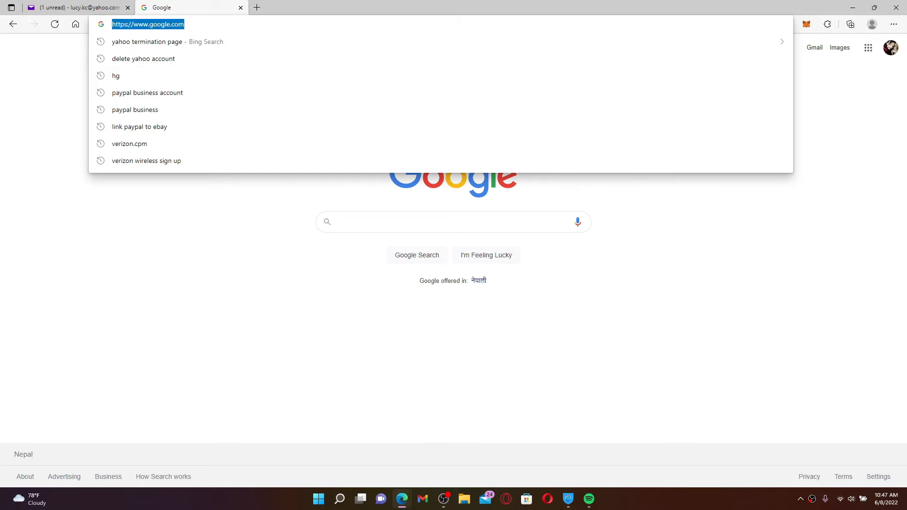
From help.yahoo.com, reach the Yahoo account termination page via the close-account article.
{"action": "type", "text": "help.yahoo.com"}
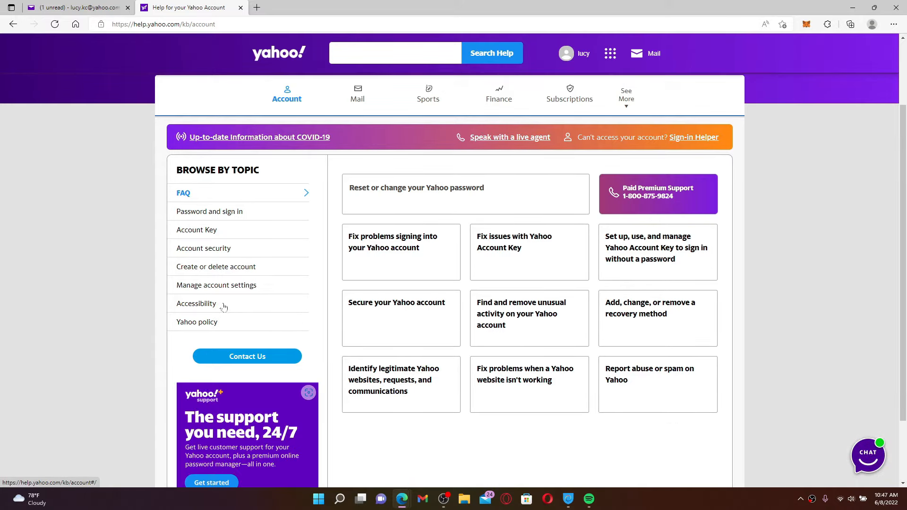
{"action": "left_click", "coordinate": [216, 266]}
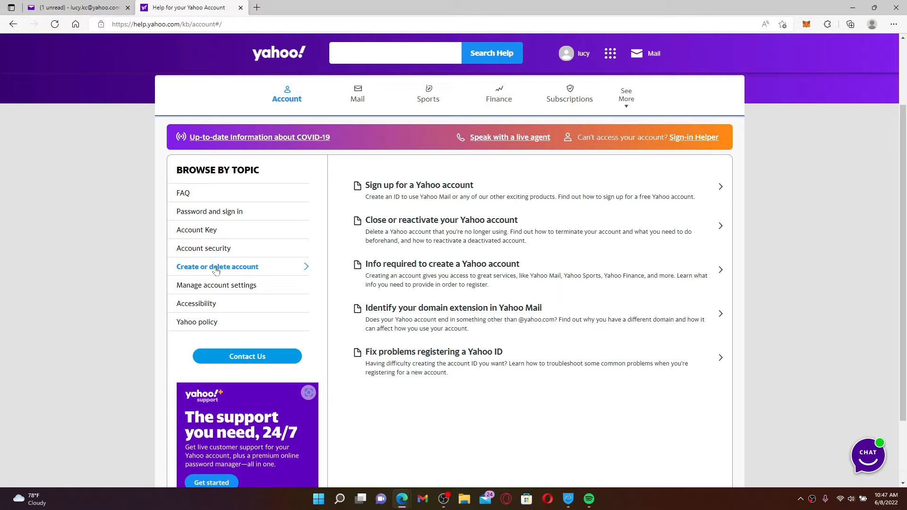
{"action": "mouse_move", "coordinate": [474, 225]}
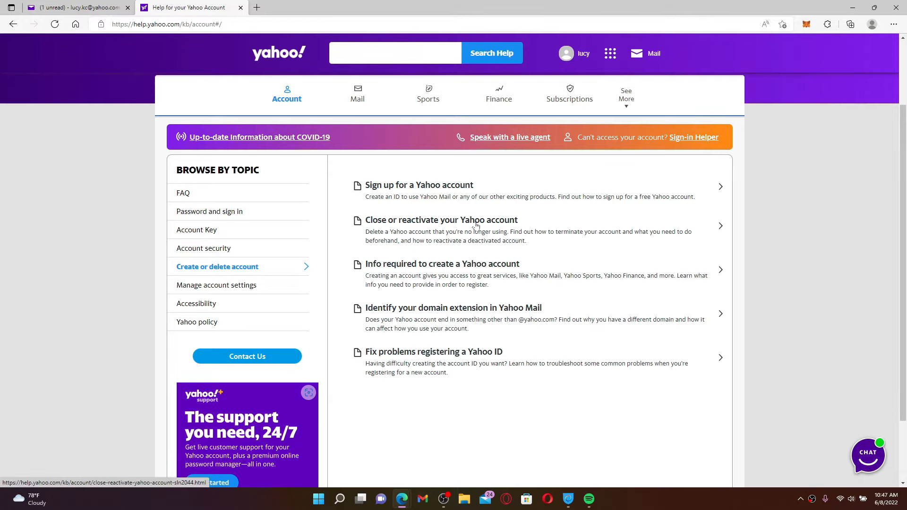
{"action": "left_click", "coordinate": [440, 220]}
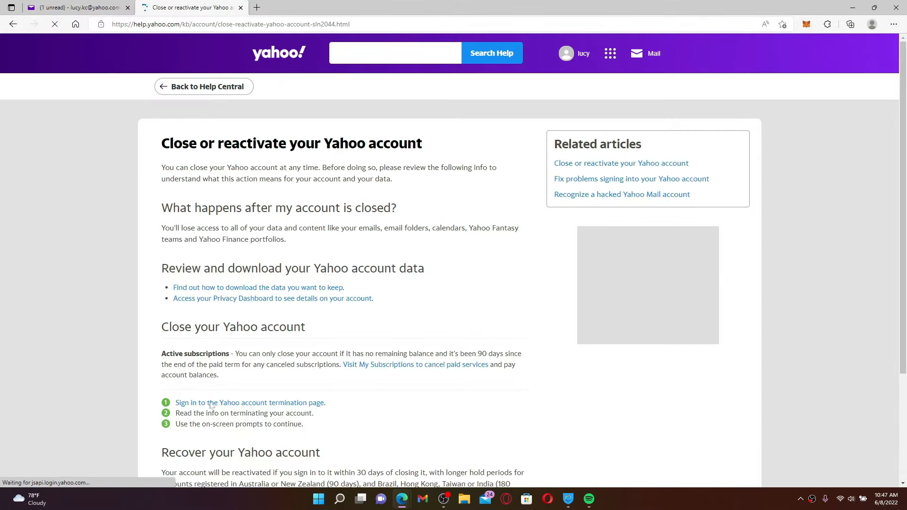
{"action": "scroll", "scroll_direction": "down", "scroll_amount": 3}
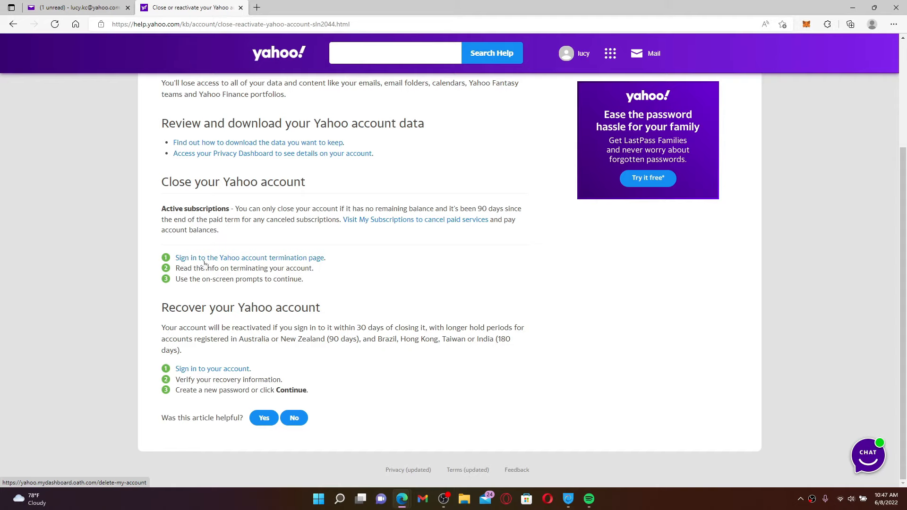
{"action": "left_click", "coordinate": [249, 257]}
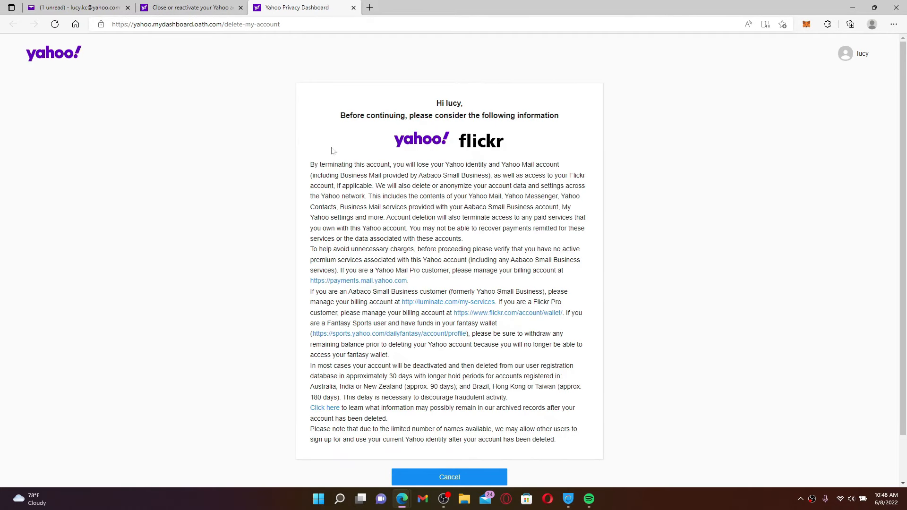
{"action": "scroll", "scroll_direction": "down", "scroll_amount": 3}
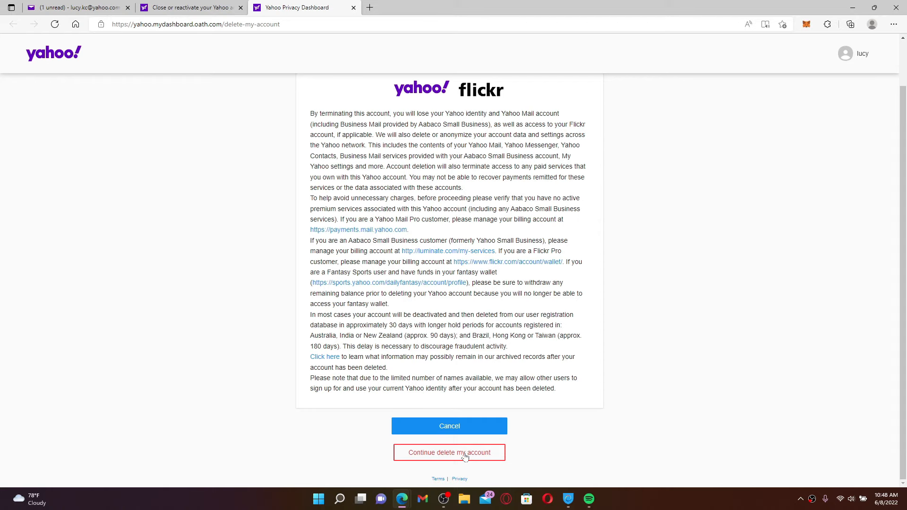
{"action": "mouse_move", "coordinate": [466, 458]}
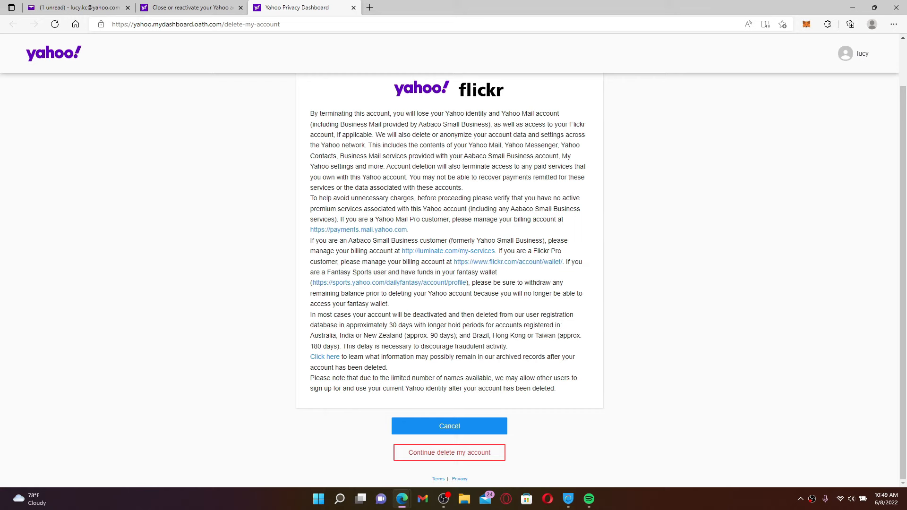
{"action": "mouse_move", "coordinate": [459, 456]}
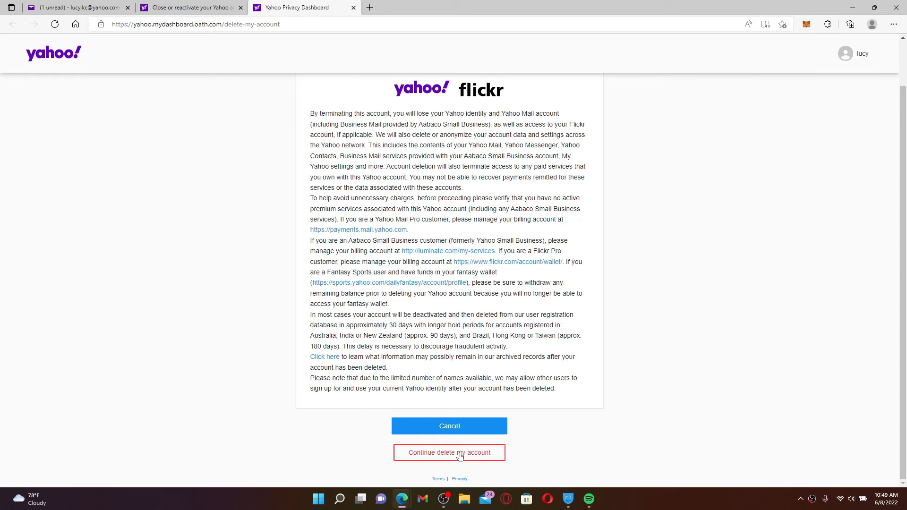
{"action": "left_click", "coordinate": [449, 452]}
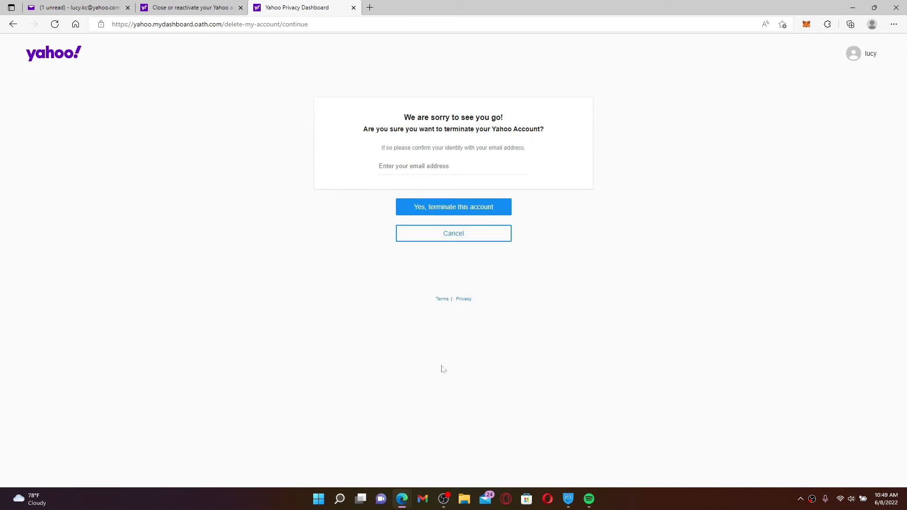
{"action": "mouse_move", "coordinate": [305, 241]}
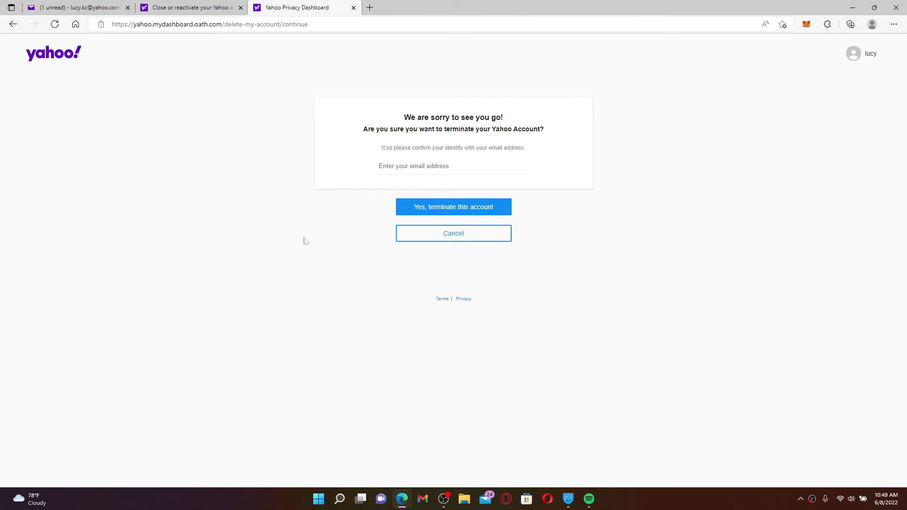
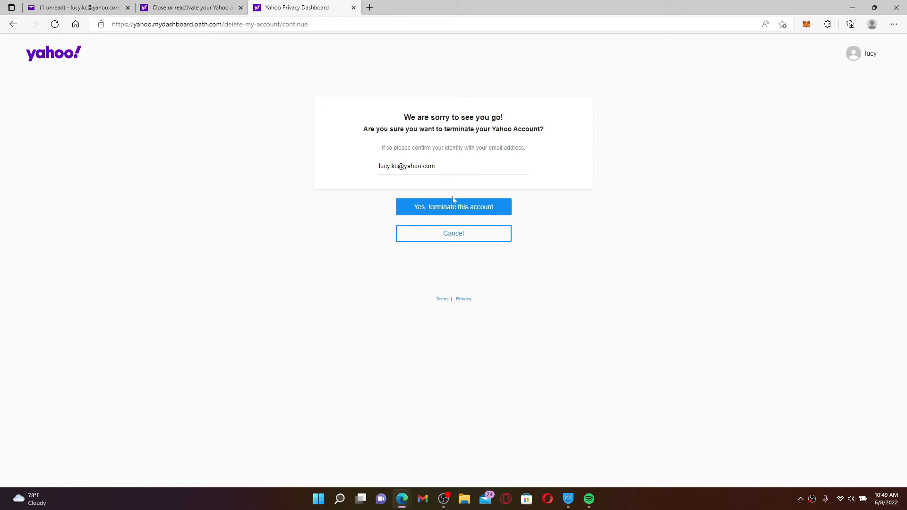
{"action": "mouse_move", "coordinate": [453, 207]}
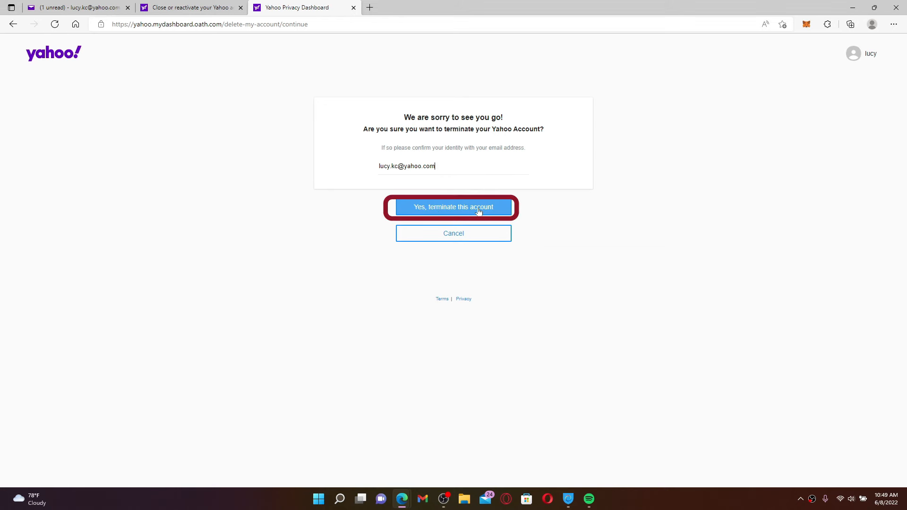
{"action": "left_click", "coordinate": [453, 207]}
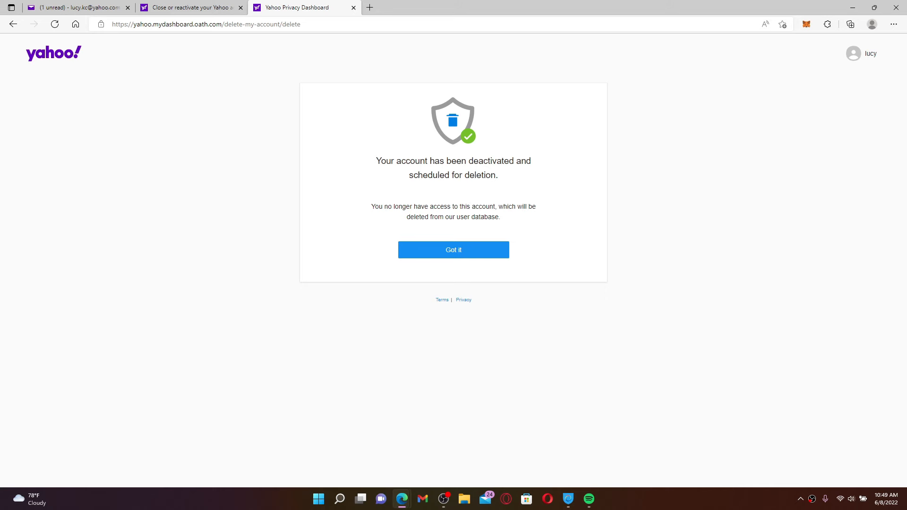
{"action": "mouse_move", "coordinate": [539, 183]}
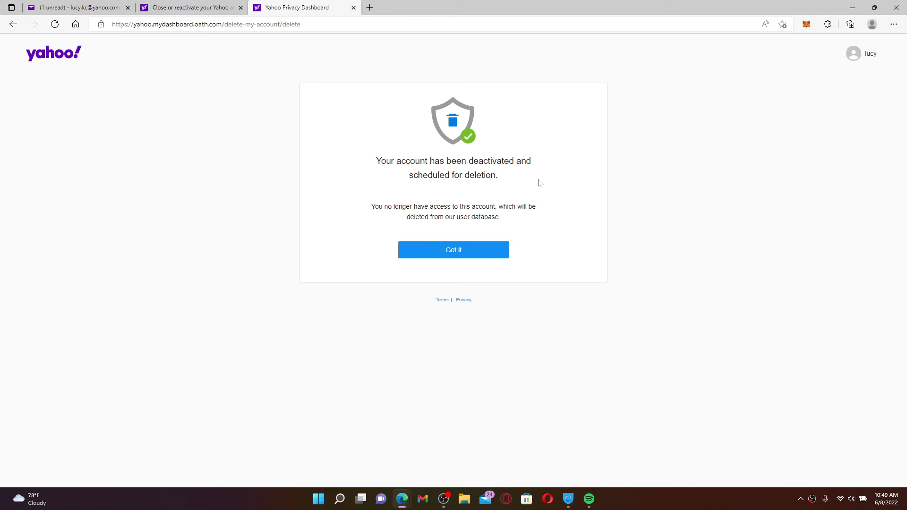
{"action": "mouse_move", "coordinate": [608, 195]}
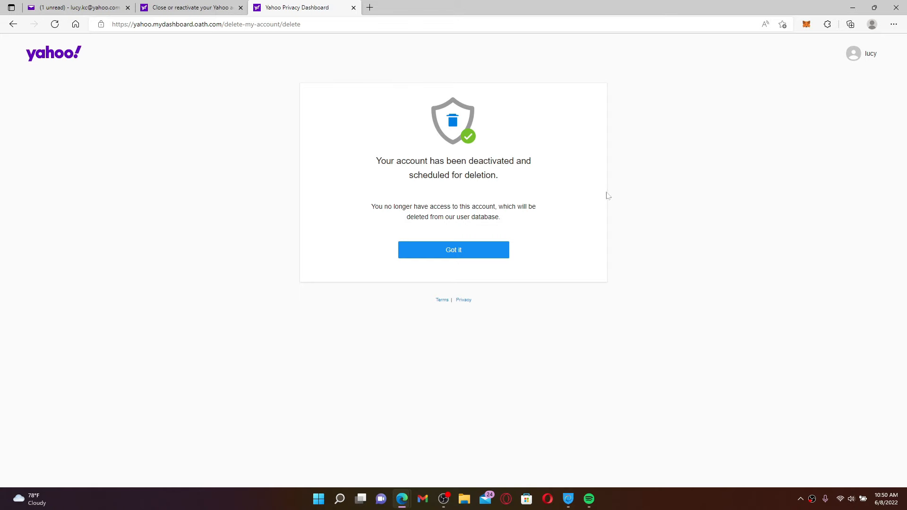
Acknowledge the deactivation notice with Got it, returning to the Yahoo homepage.
{"action": "left_click", "coordinate": [453, 249]}
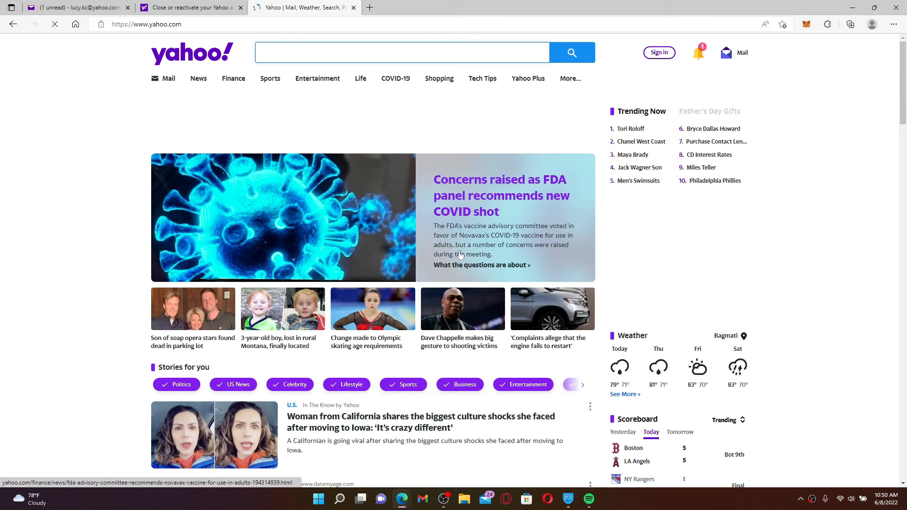